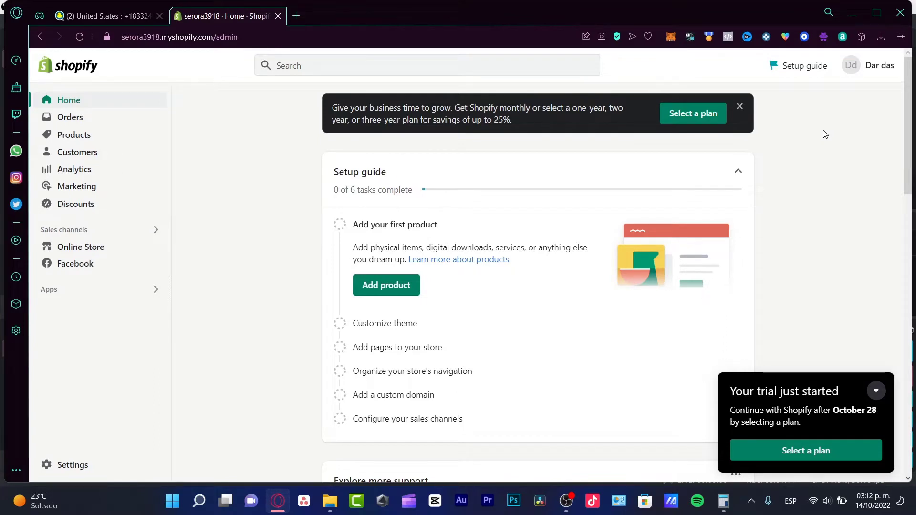
mouse_move(114, 87)
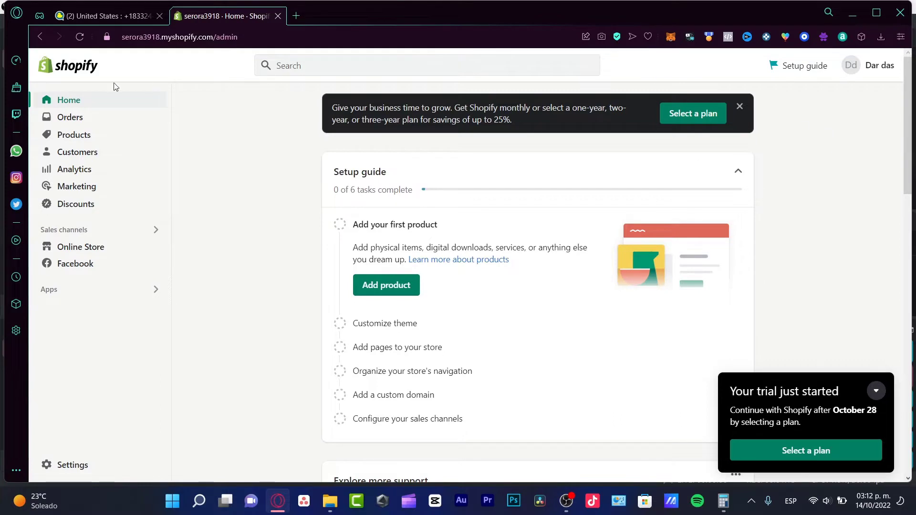
Look at the Products list, then view the Online Store Themes page zoomed.
click(75, 134)
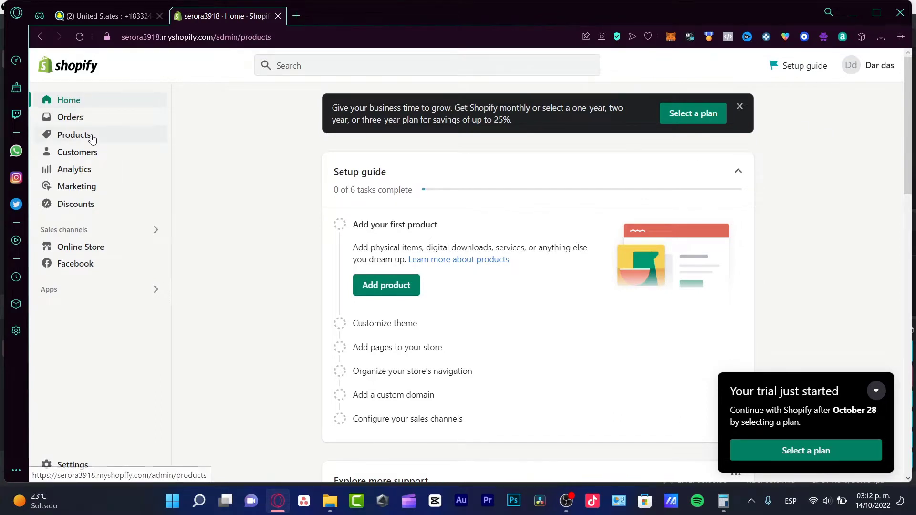
click(74, 135)
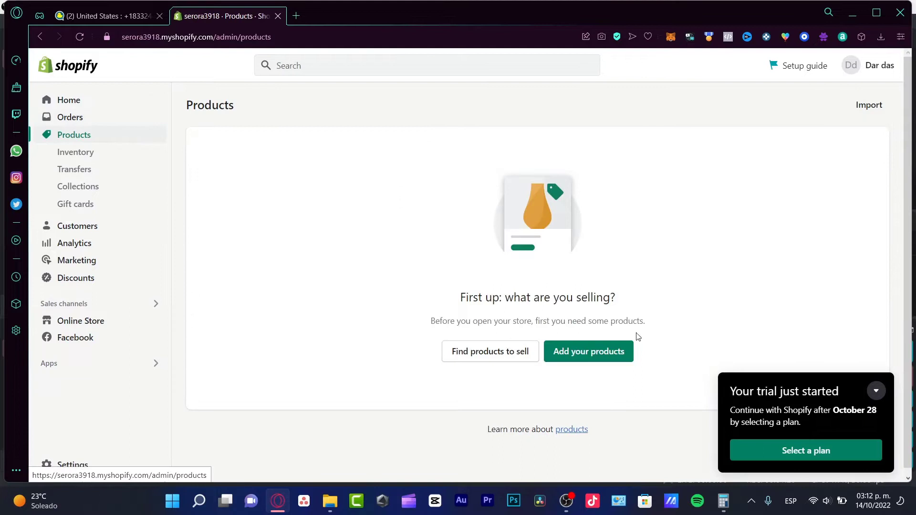
click(874, 391)
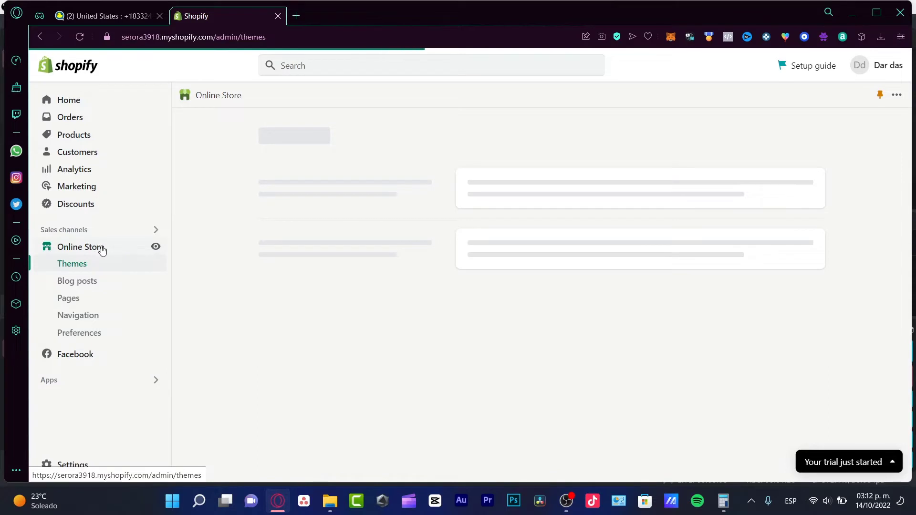
click(72, 263)
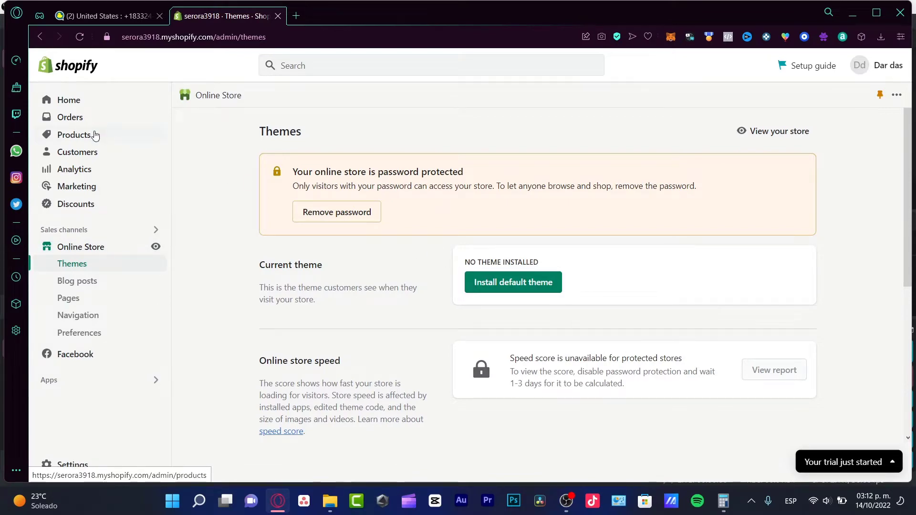
key(ctrl+plus)
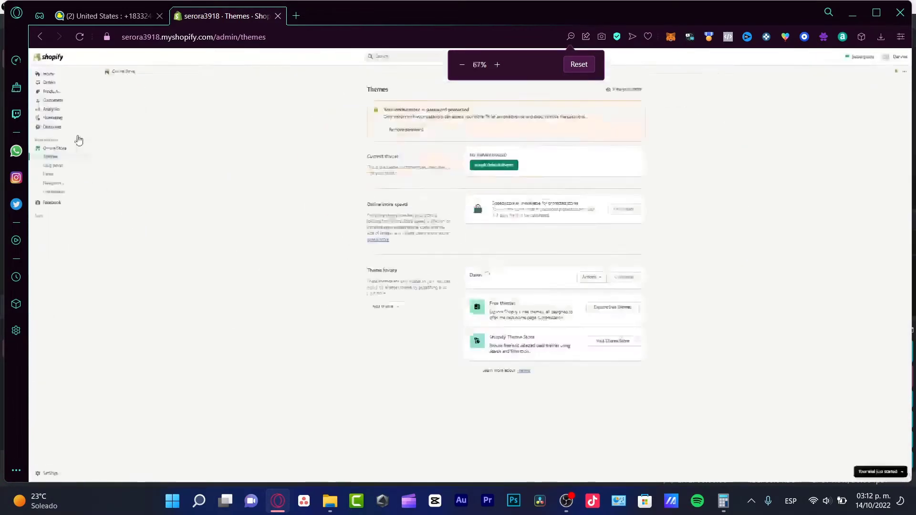
Return to the empty Products page.
click(73, 135)
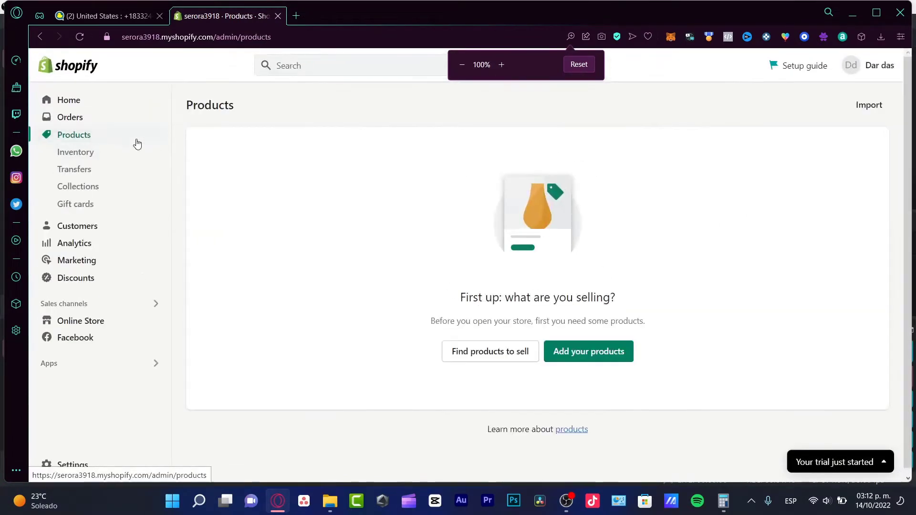
triple_click(536, 297)
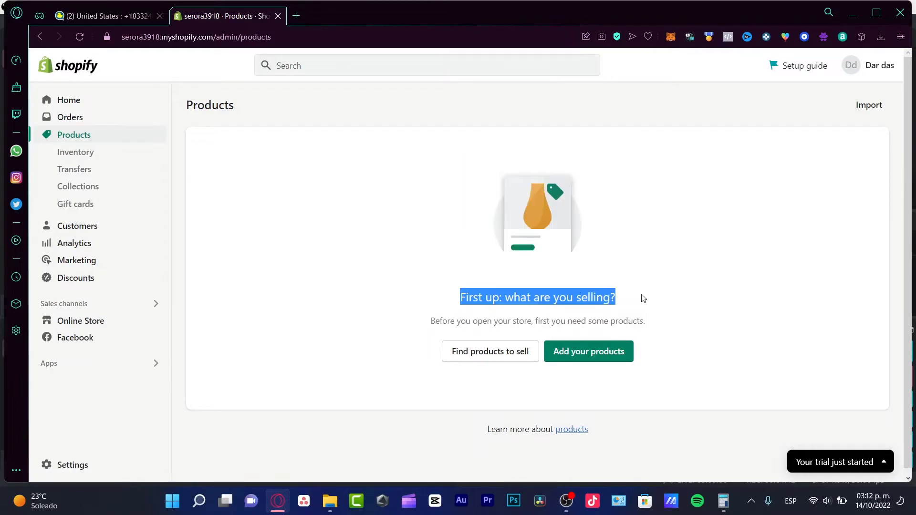
click(722, 217)
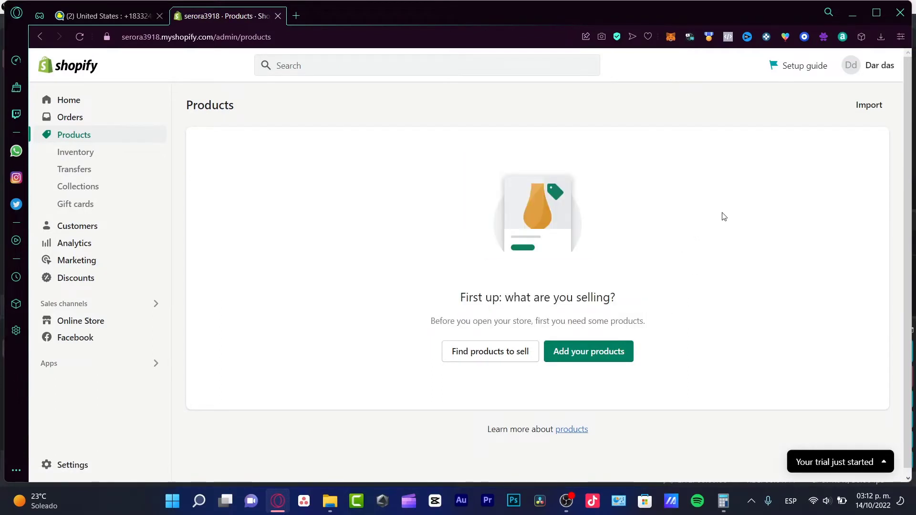
Create and save a product titled '1 DEMO T SHIRT'.
click(588, 351)
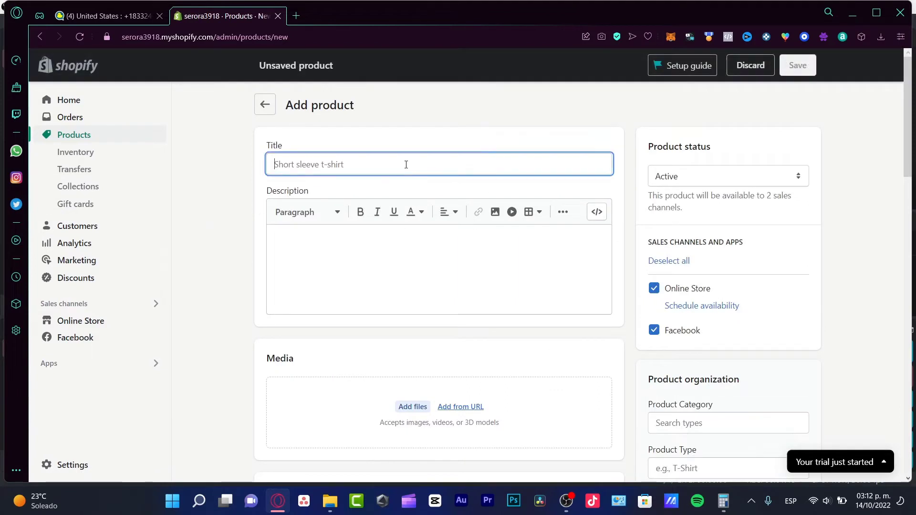
text(1)
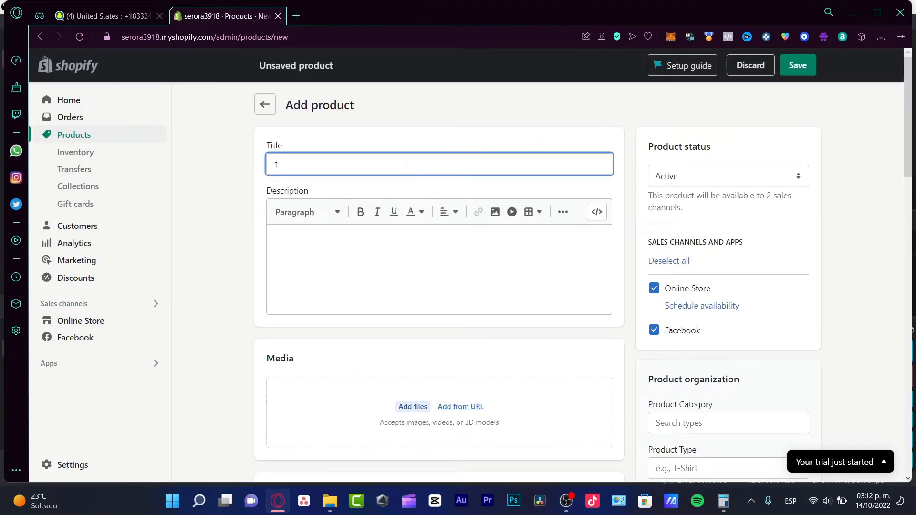
text(DEMO T SHIRT)
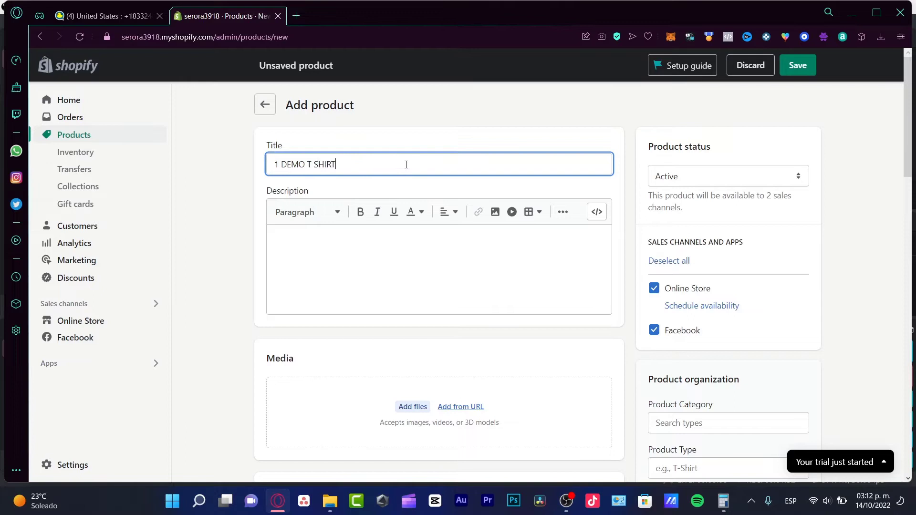
click(797, 65)
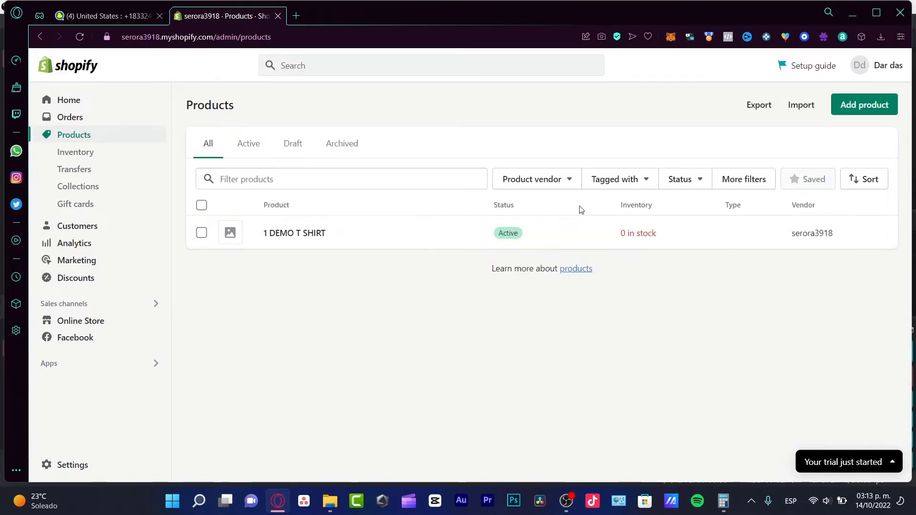
Create and save a product titled 'SHOES 1', then return to the products list.
click(863, 105)
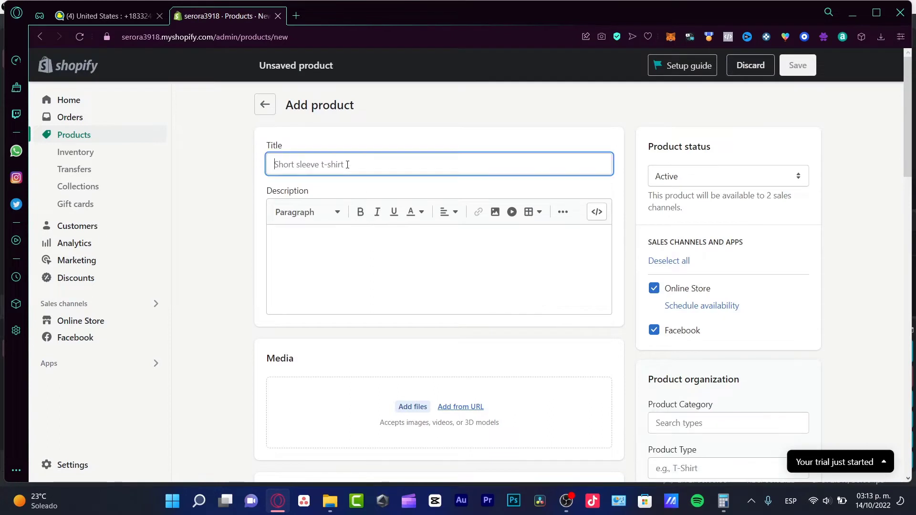
text(PANT)
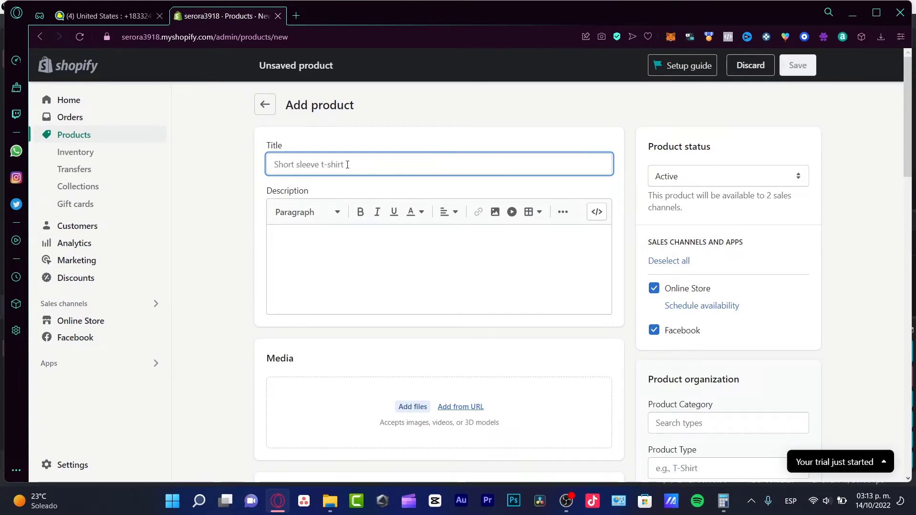
text(SHOES)
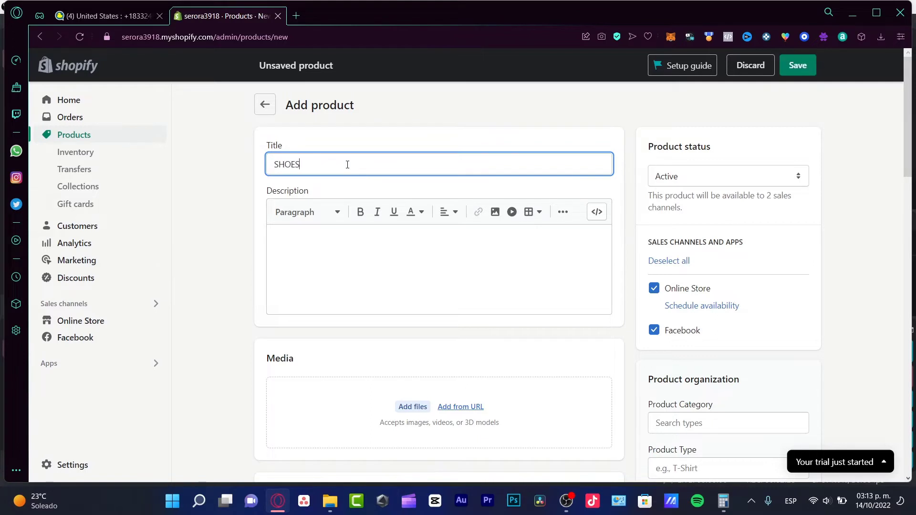
text(1)
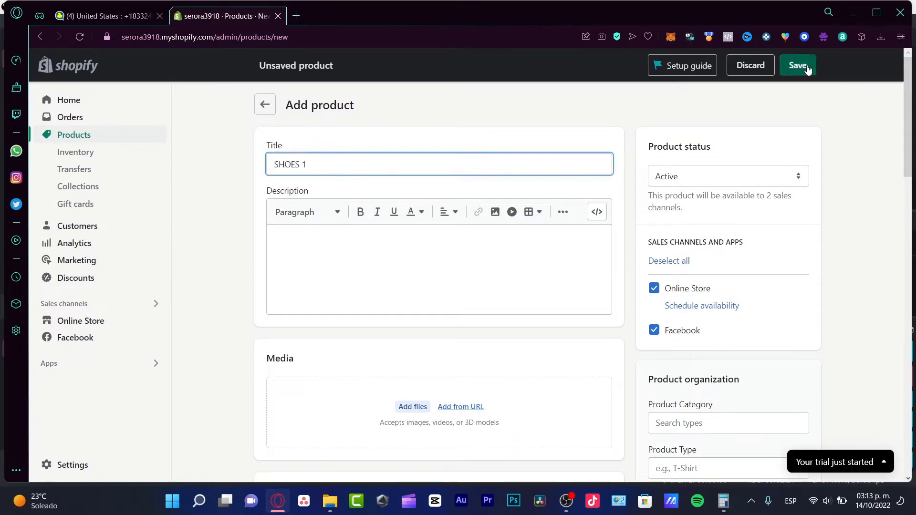
click(798, 65)
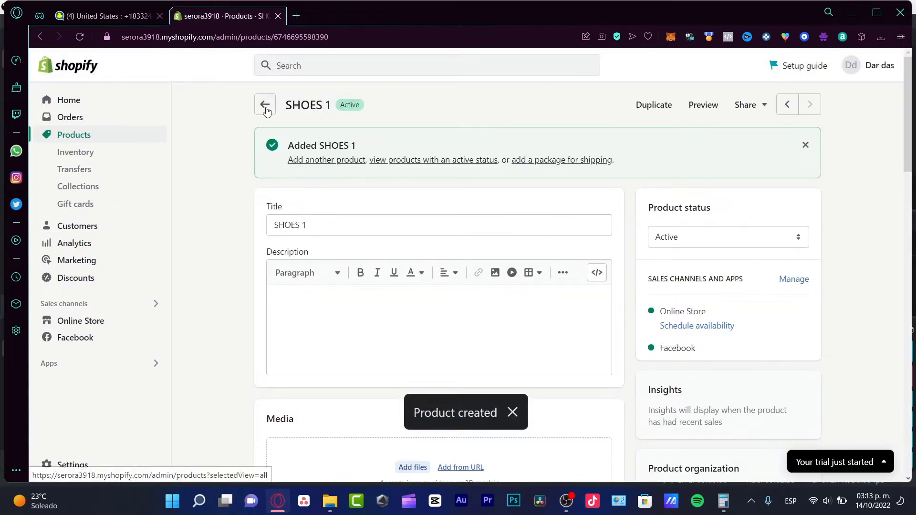
click(264, 104)
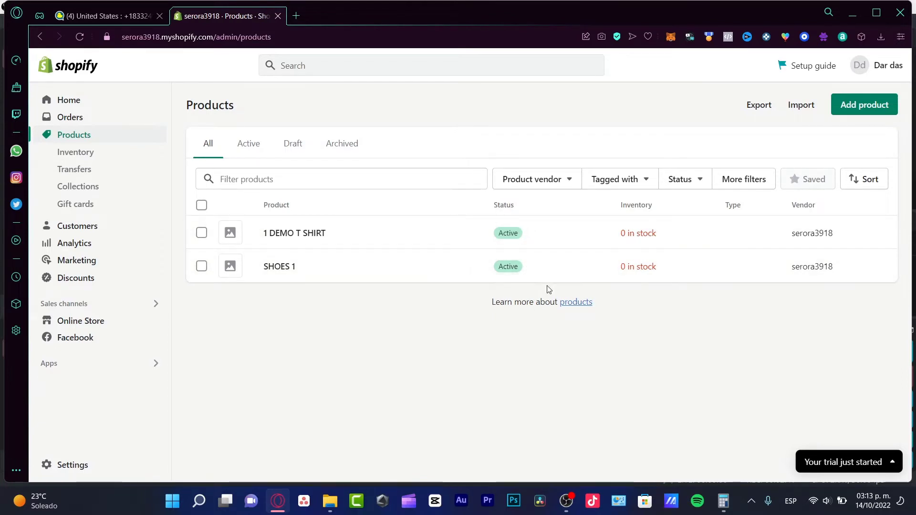
mouse_move(411, 244)
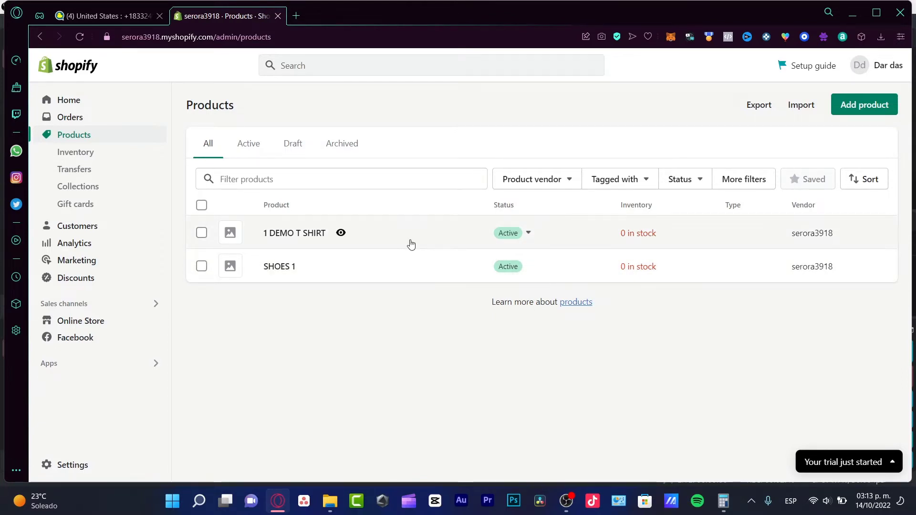
Give 1 DEMO T SHIRT product type T-Shirt, vendor Steve and collection T SHIRTS.
click(295, 233)
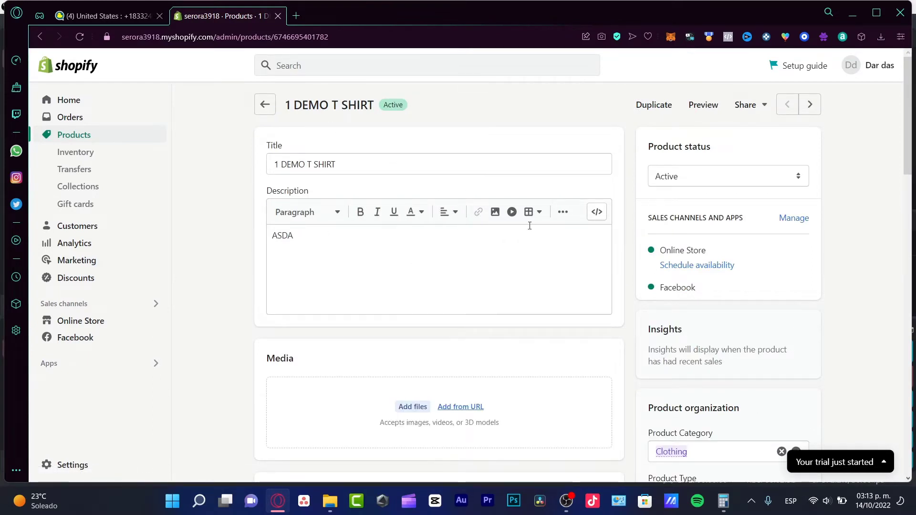
scroll(down, 3)
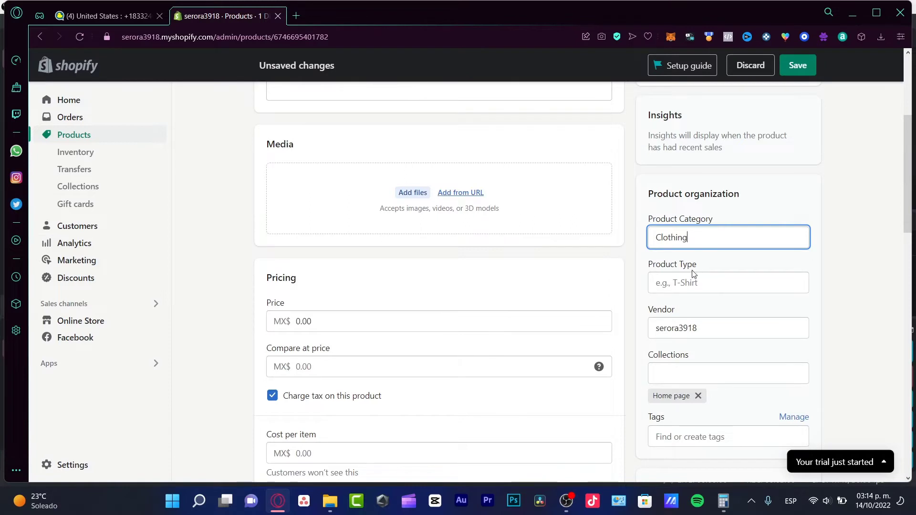
click(728, 282)
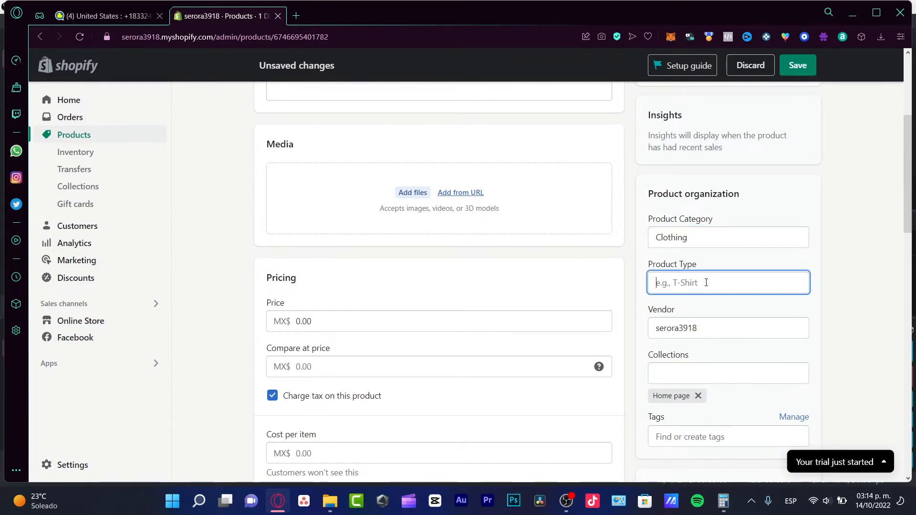
text(T-Shirt)
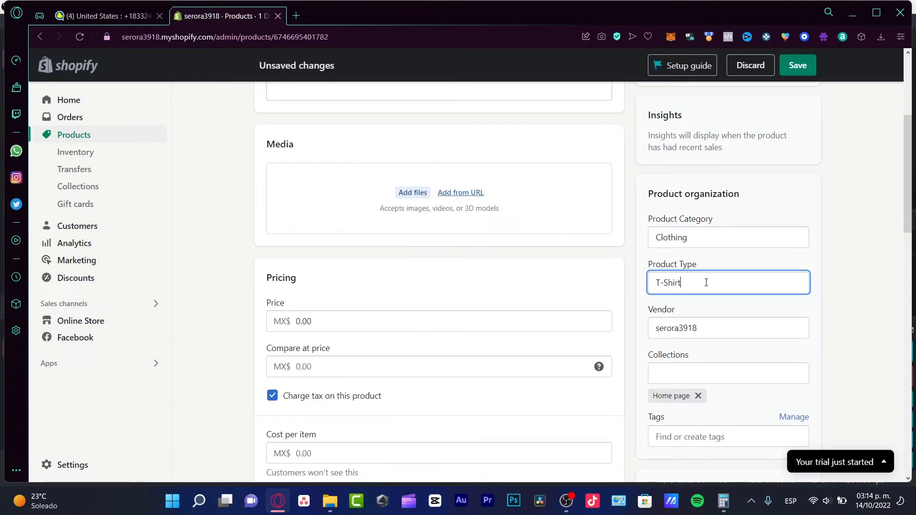
scroll(up, 3)
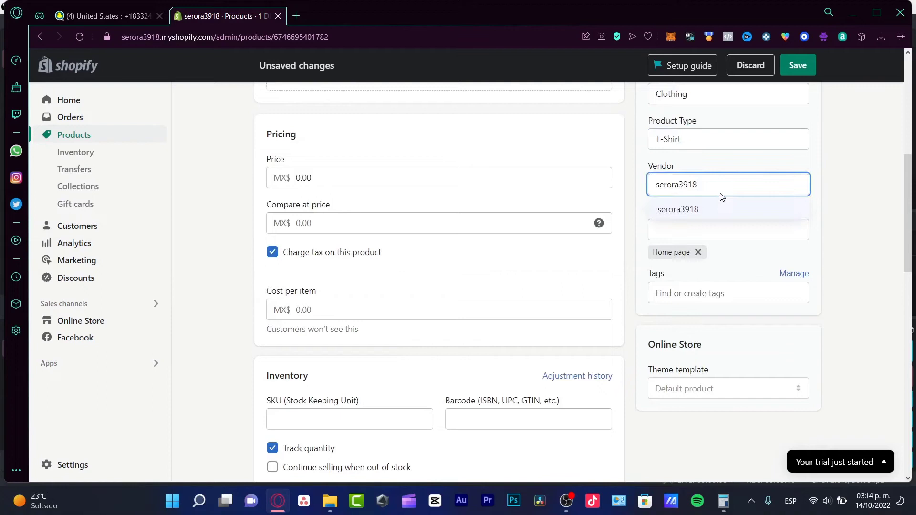
text(Steve)
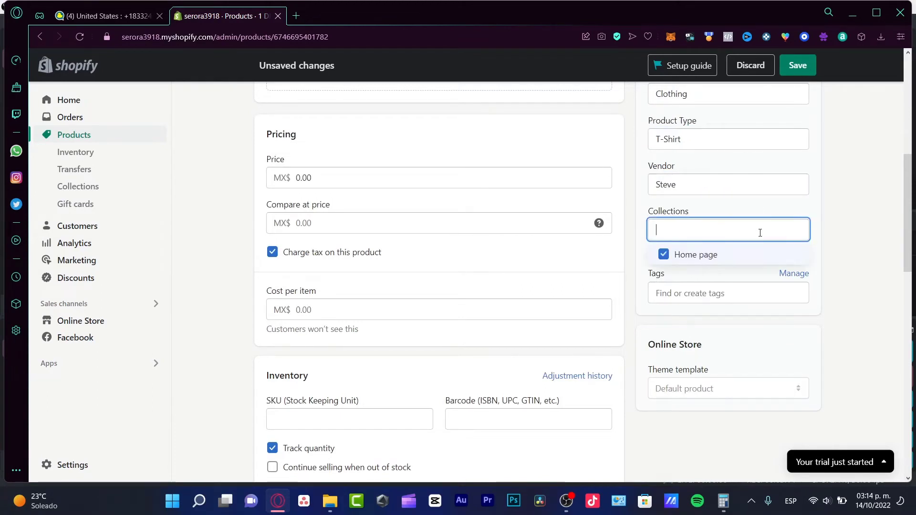
mouse_move(727, 229)
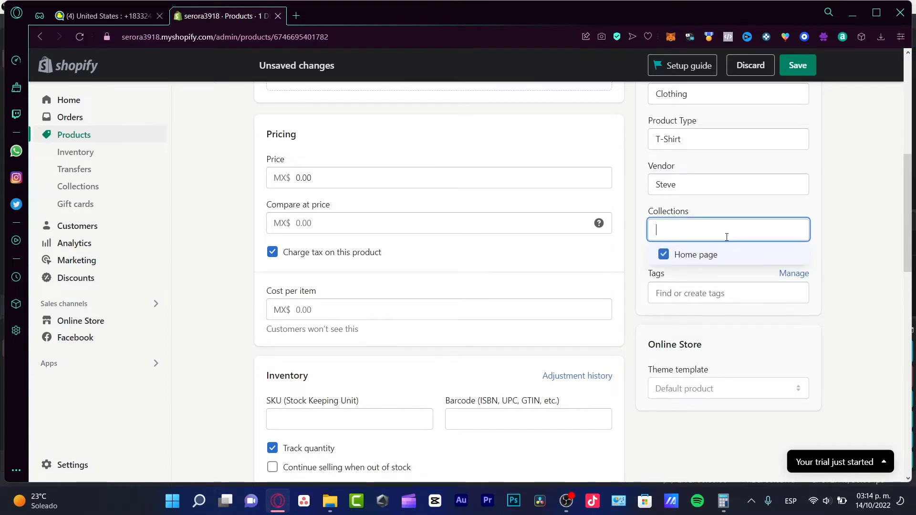
text(T SHIRT)
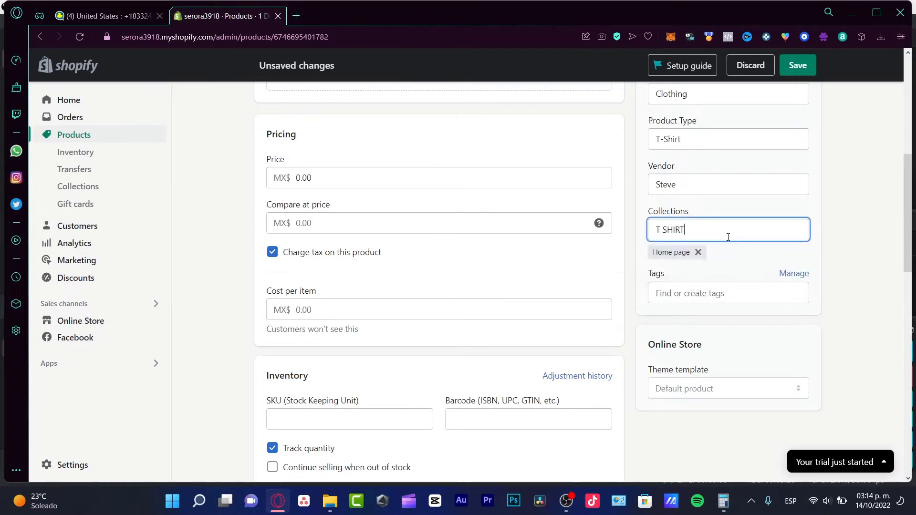
text(S)
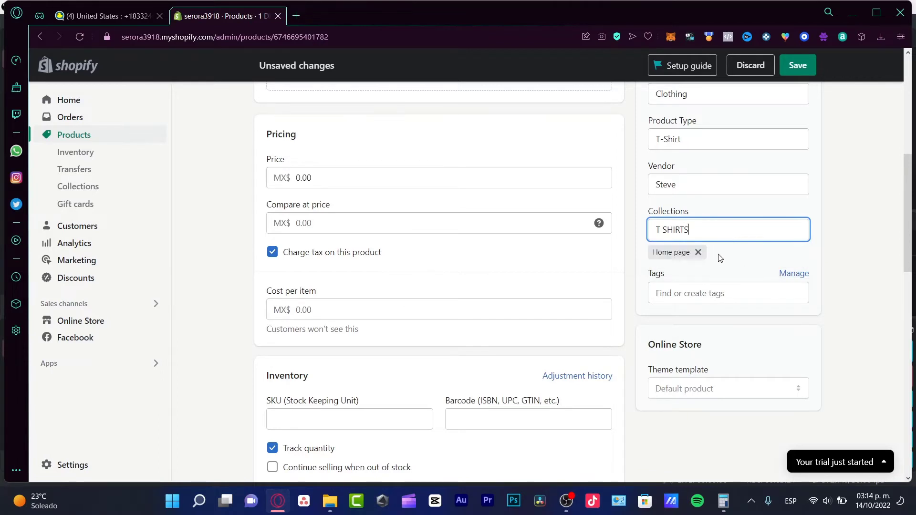
click(697, 252)
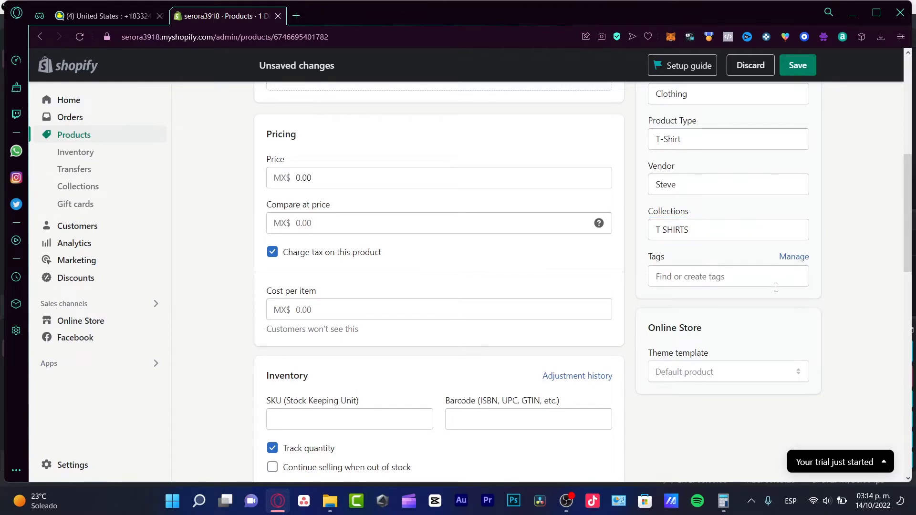
mouse_move(842, 359)
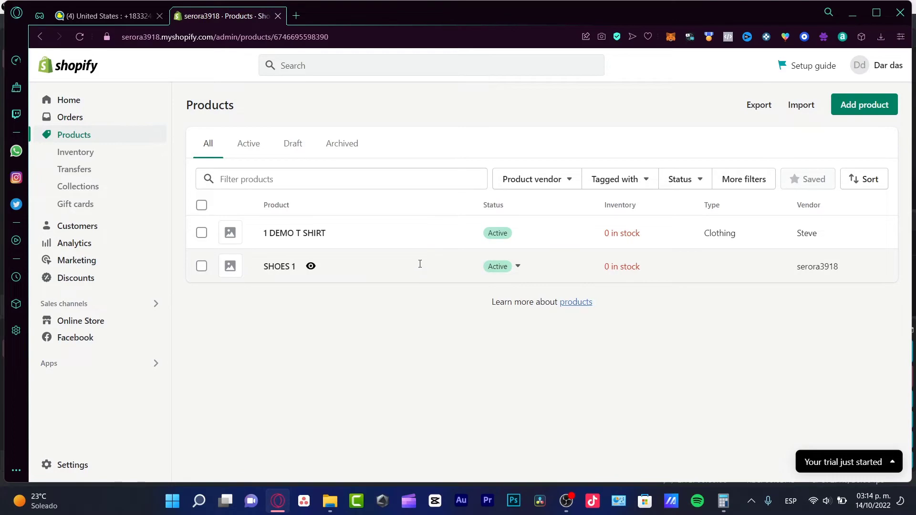
Set SHOES 1 to category Apparel & Accessories, type Shoes, vendor Steve, and save.
click(279, 266)
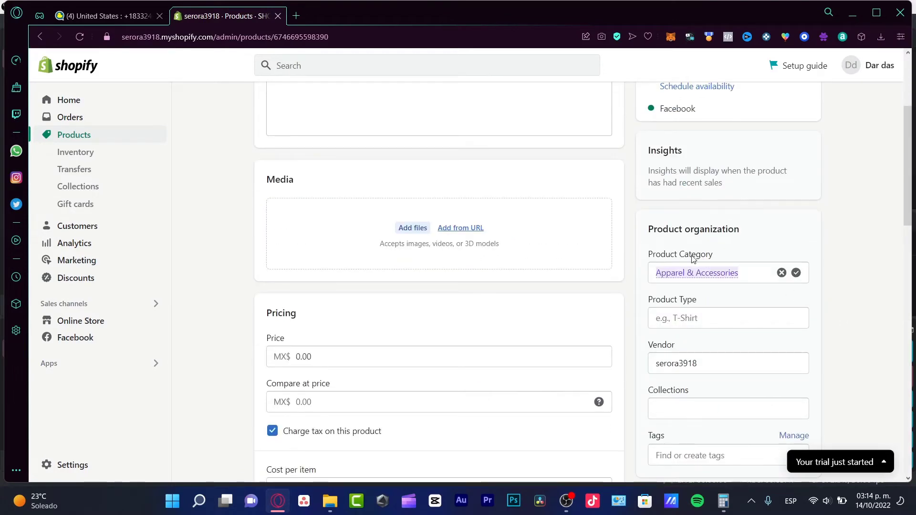
click(697, 273)
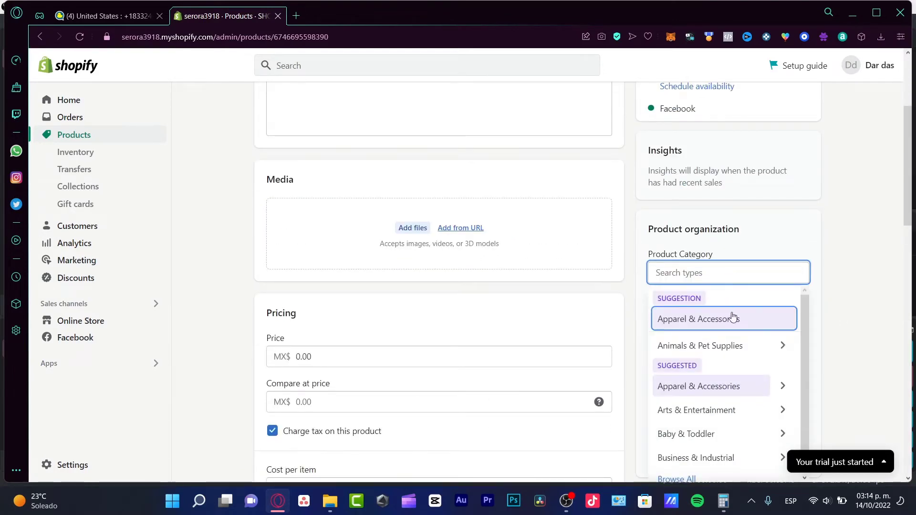
click(724, 318)
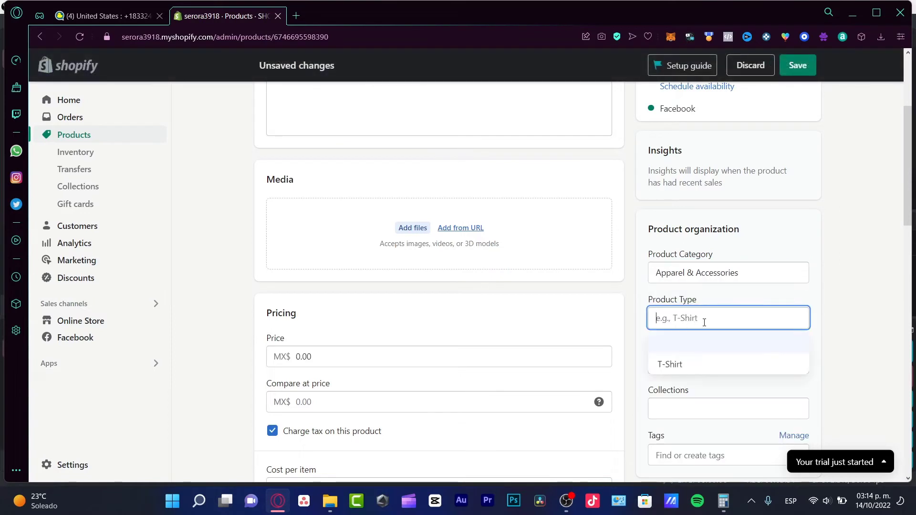
text(sHO)
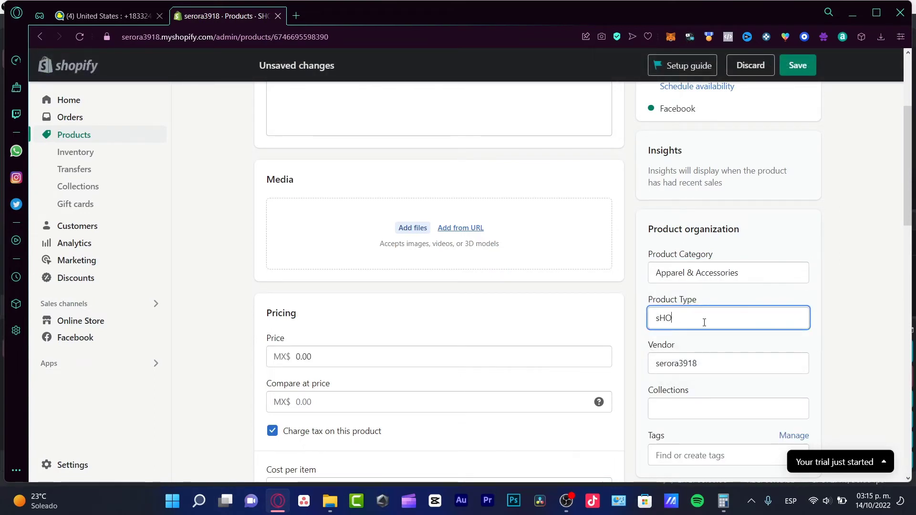
text(Shoes)
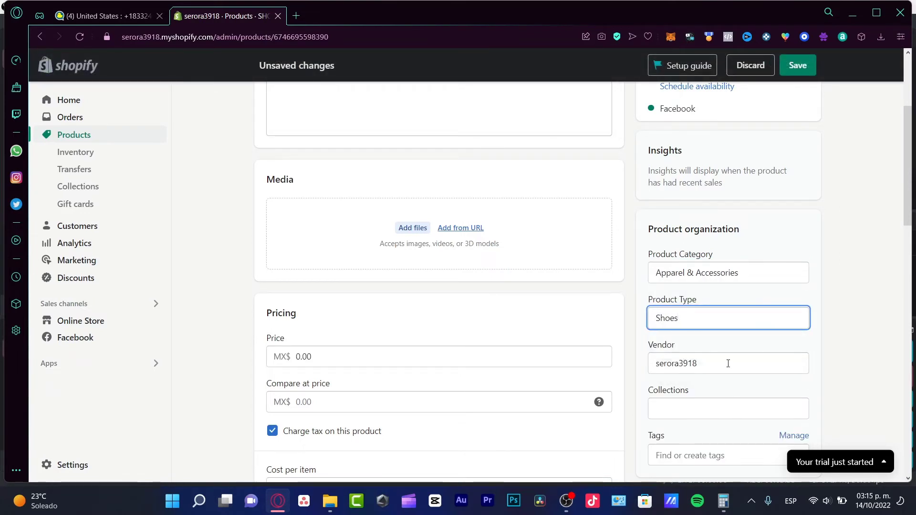
text(Steve)
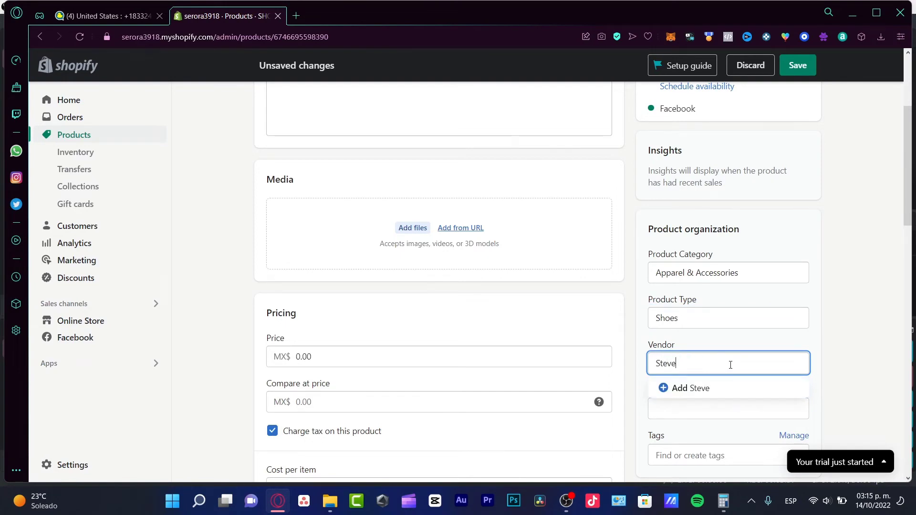
click(691, 388)
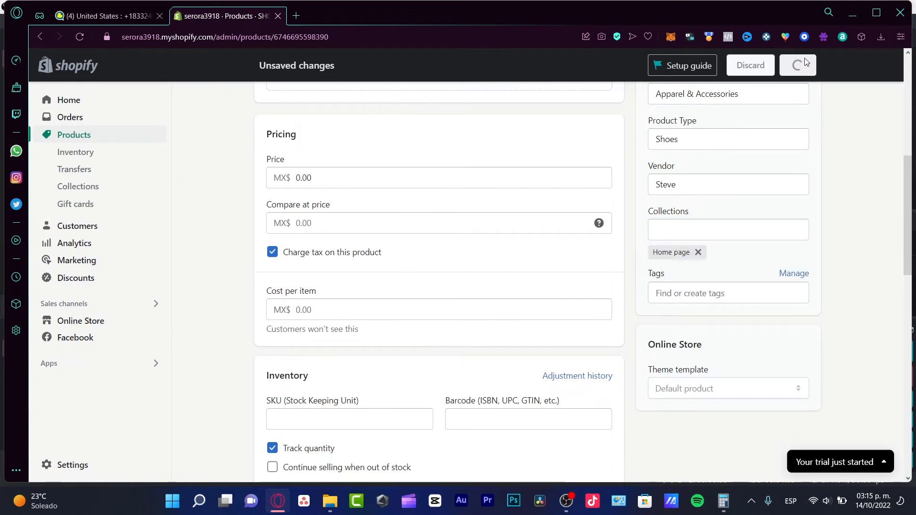
click(798, 65)
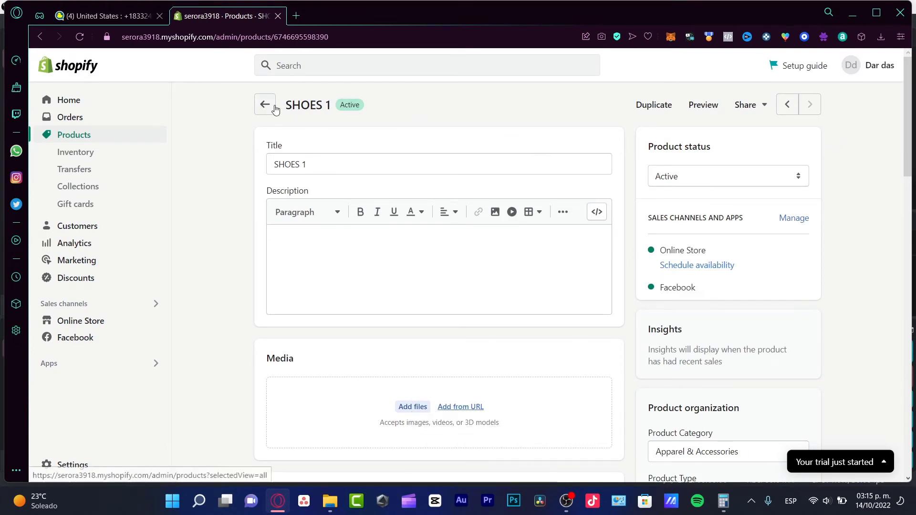
Go back to Products and open the Collections list.
click(264, 104)
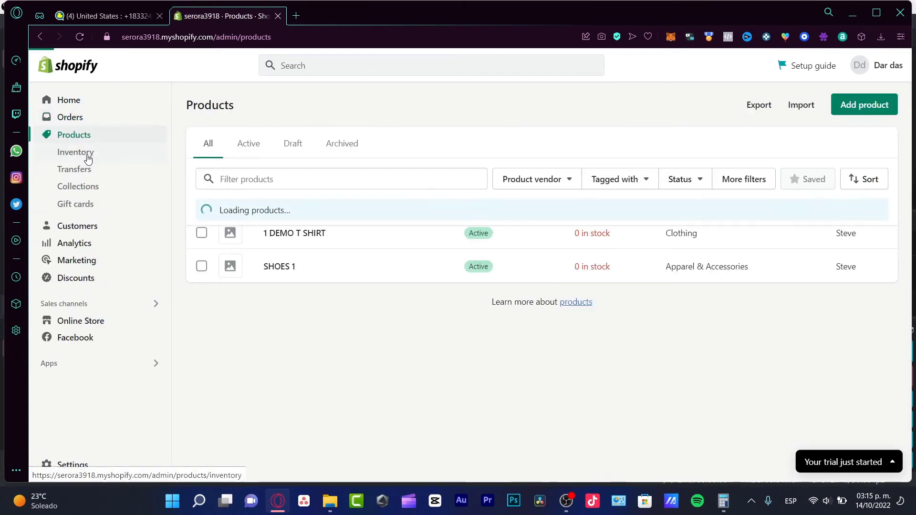
click(78, 187)
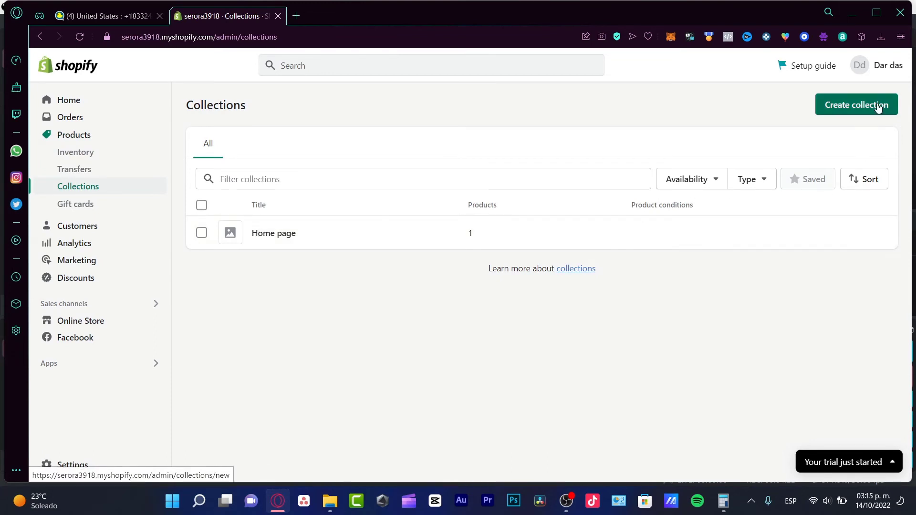
Create and save a manual collection titled 'T-shirt', then return to Collections.
click(856, 105)
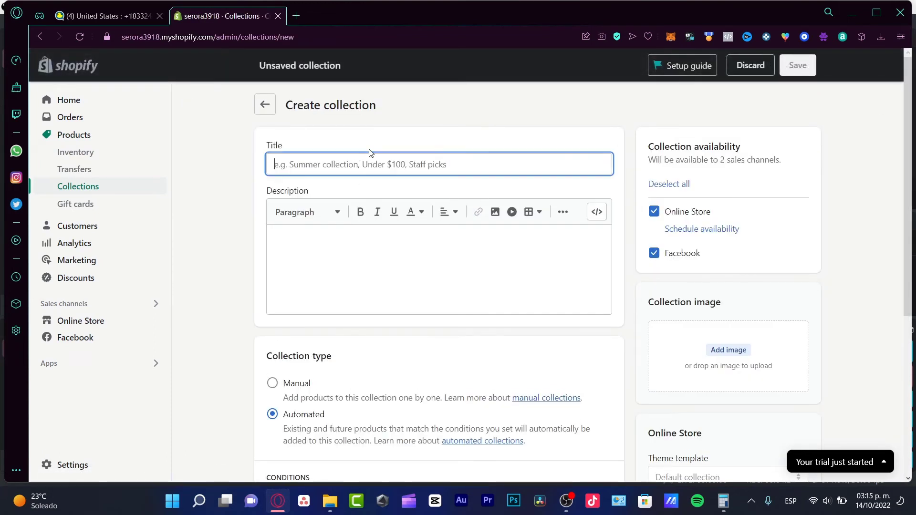
text(T-)
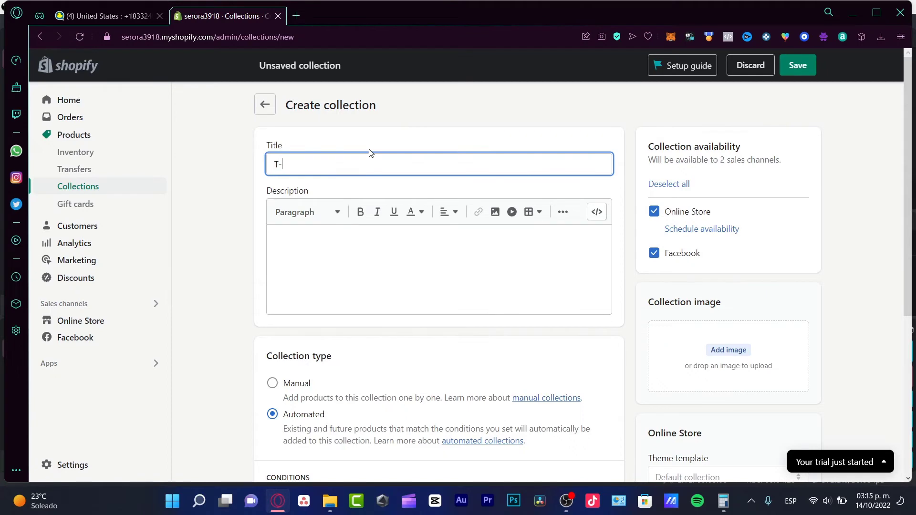
text(shirt)
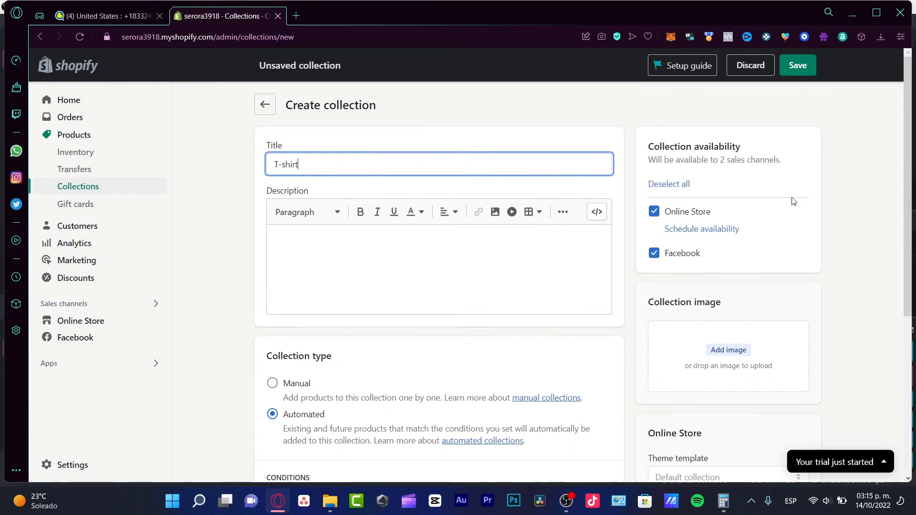
scroll(down, 3)
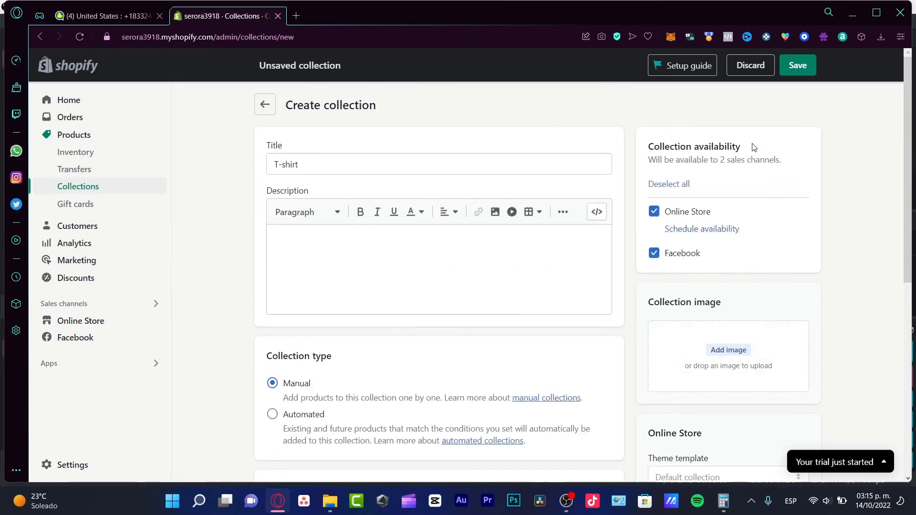
click(798, 64)
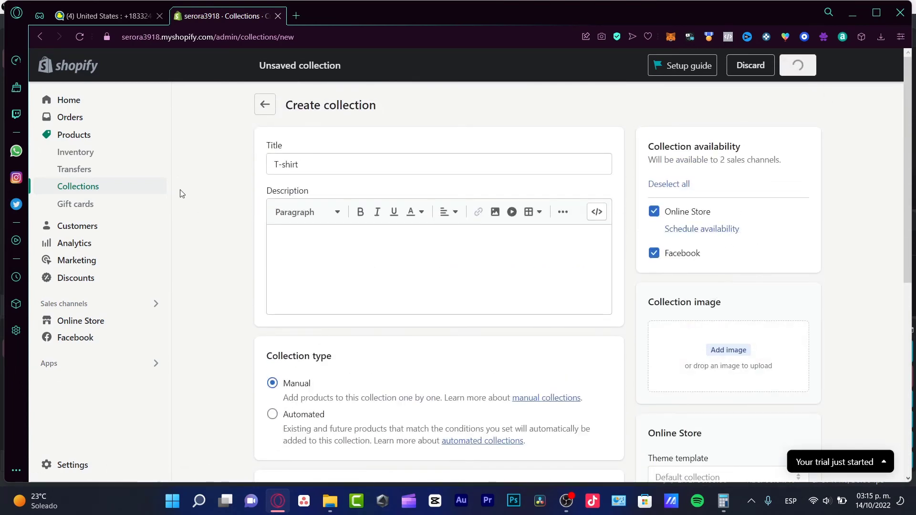
click(796, 65)
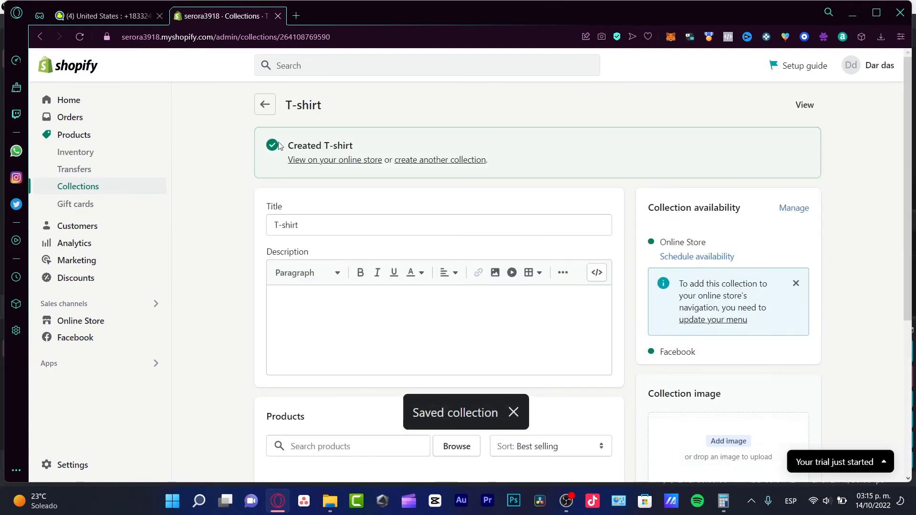
click(264, 104)
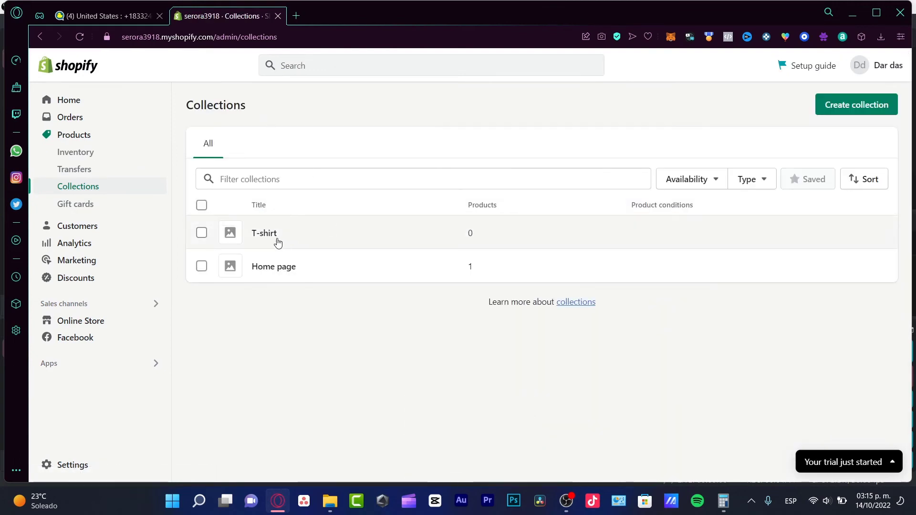
Open the T-shirt collection and save it with an added collection image.
click(263, 233)
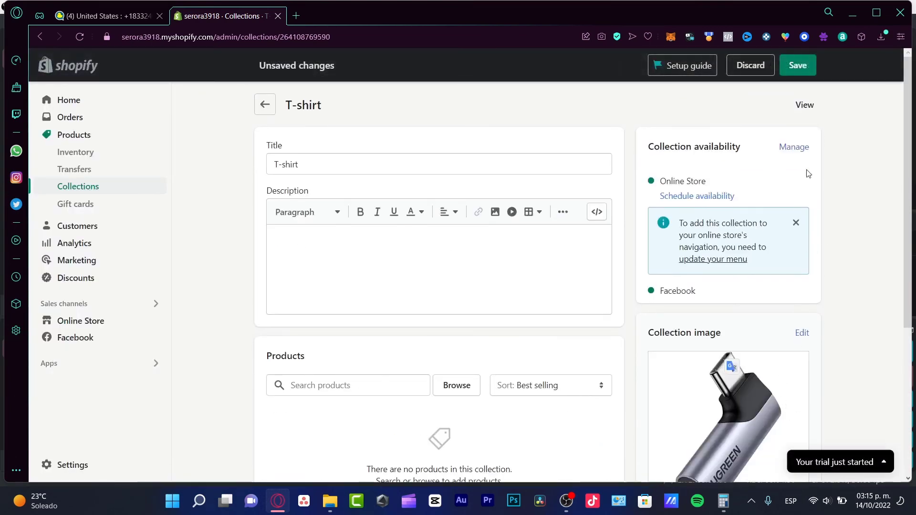
click(797, 65)
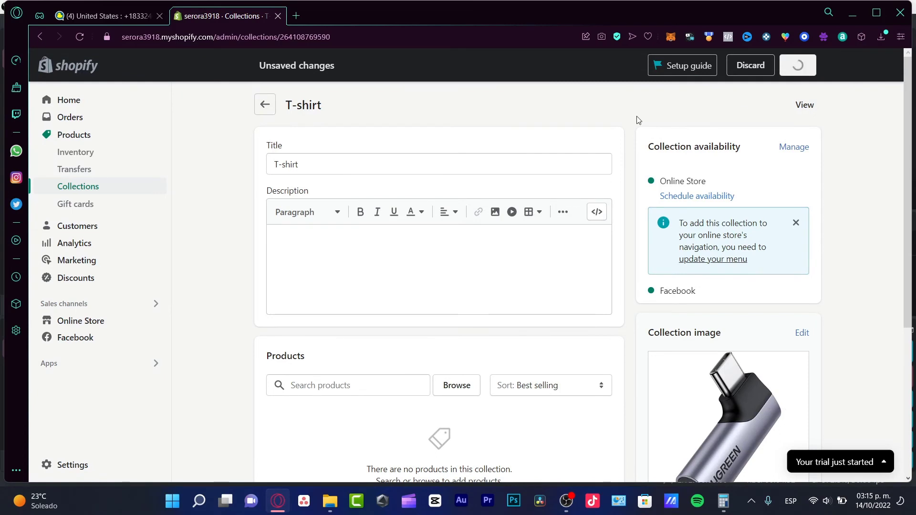
click(265, 104)
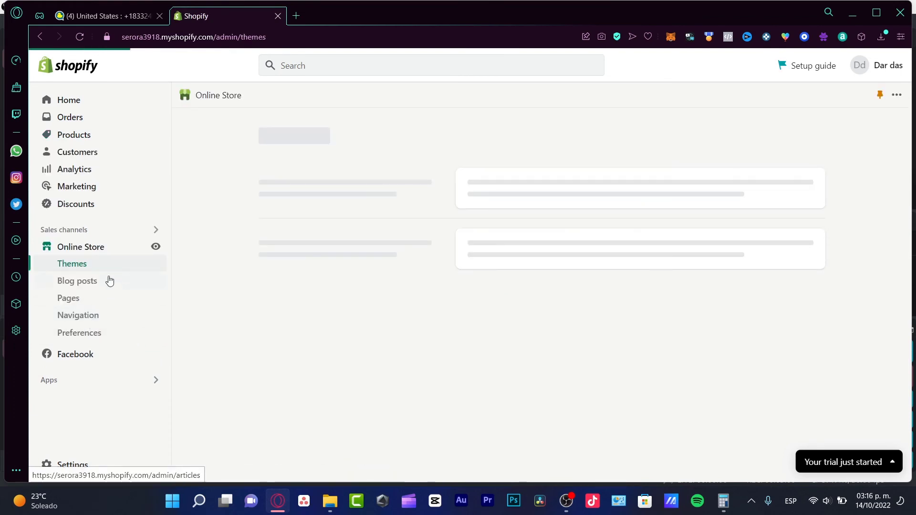
Open Online Store > Themes to see Dawn as the current theme.
click(71, 263)
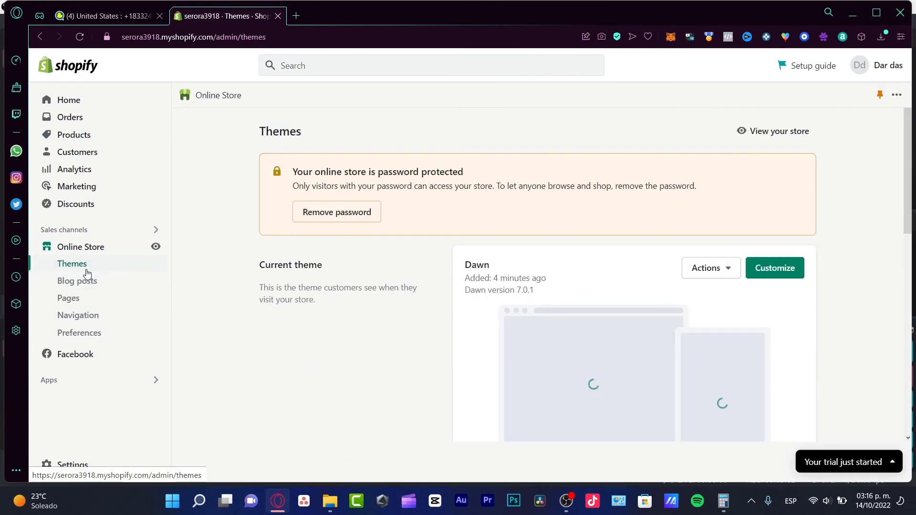